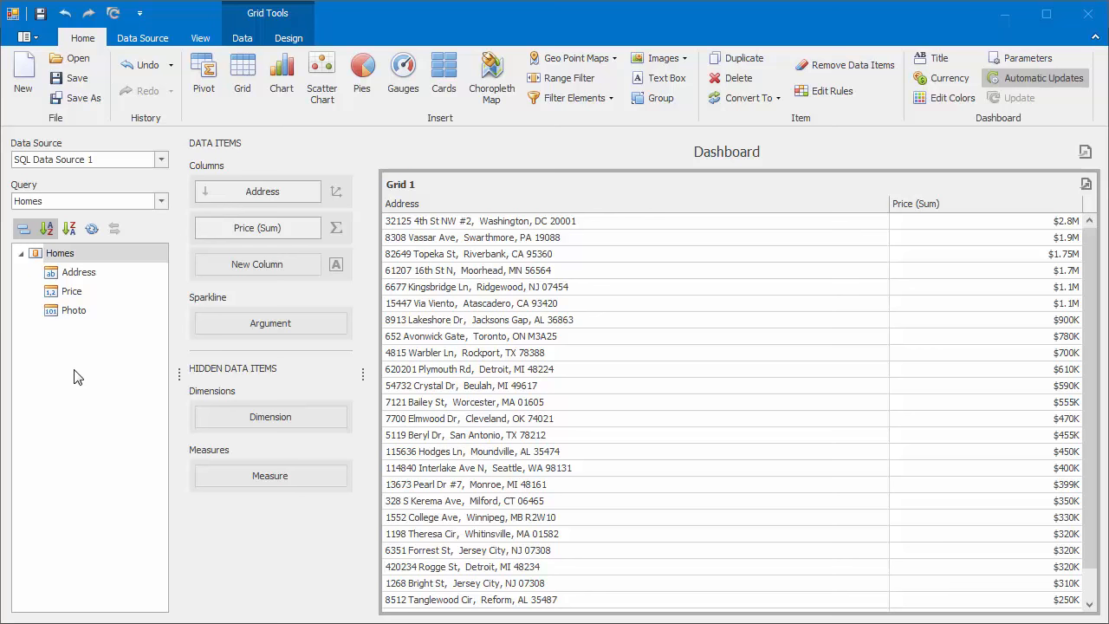
mouse_move(567, 180)
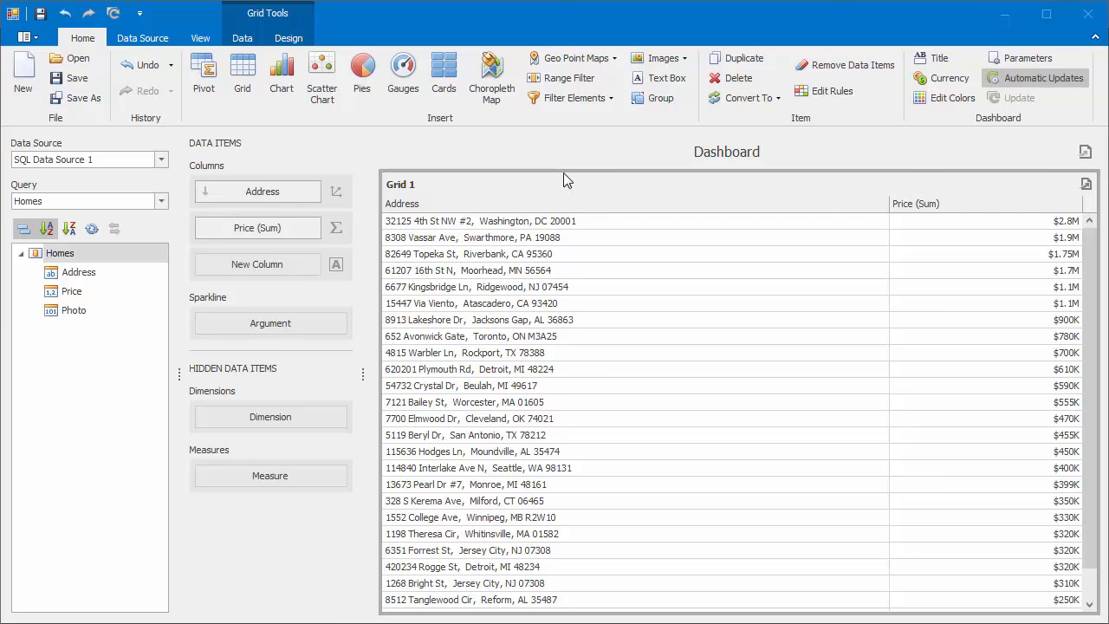
Step: Add a Bound Image item beside the address grid and open the Photo attribute's binding options
left_click(660, 58)
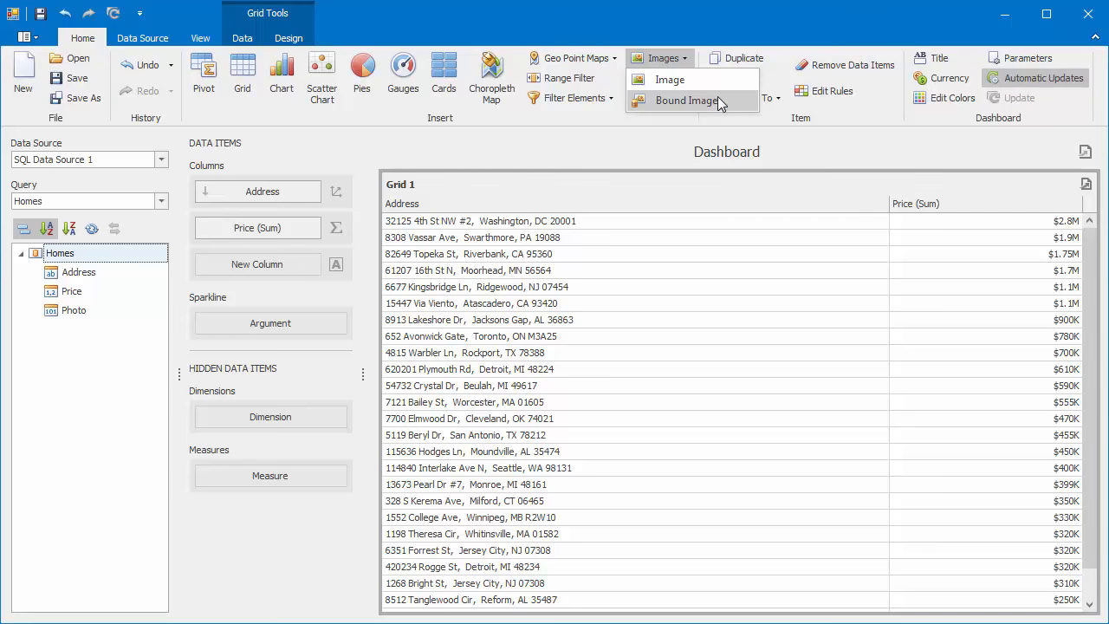
left_click(686, 100)
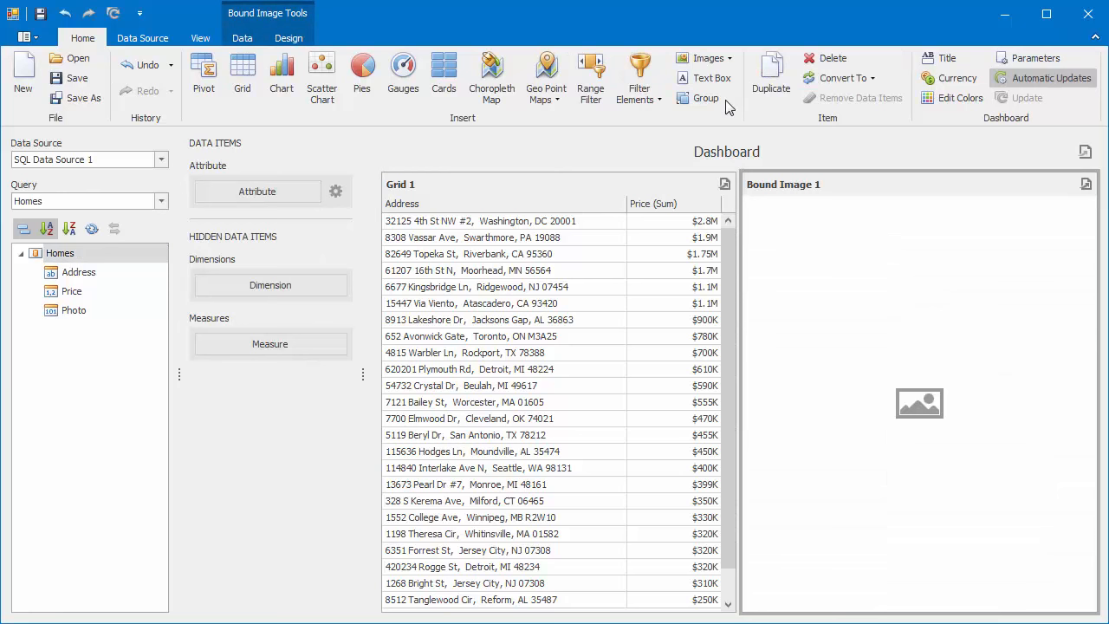
mouse_move(438, 232)
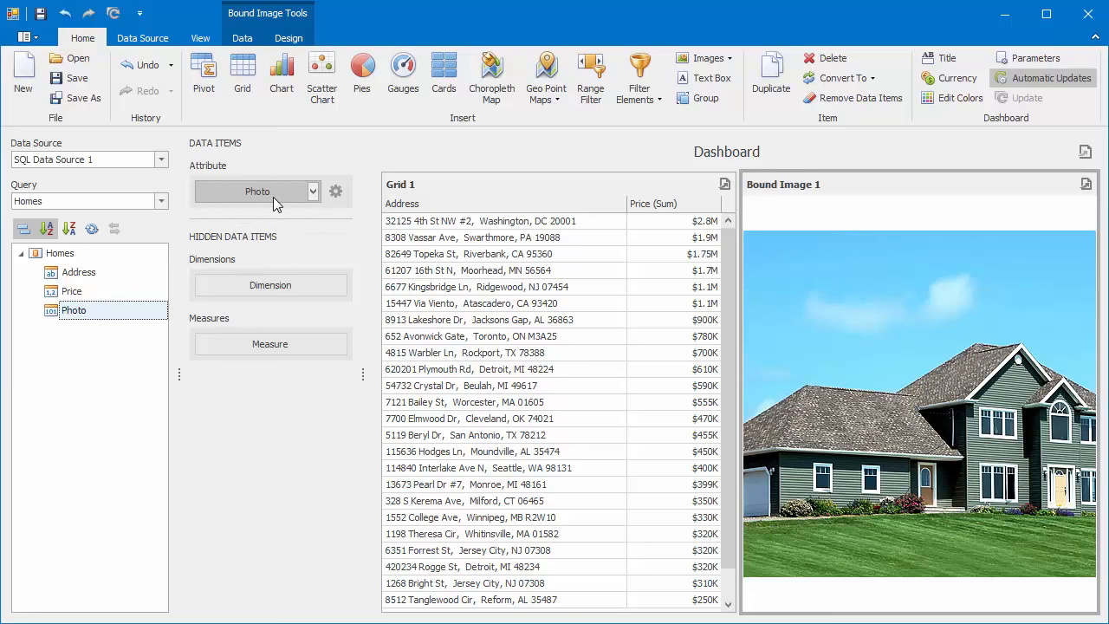
left_click(335, 191)
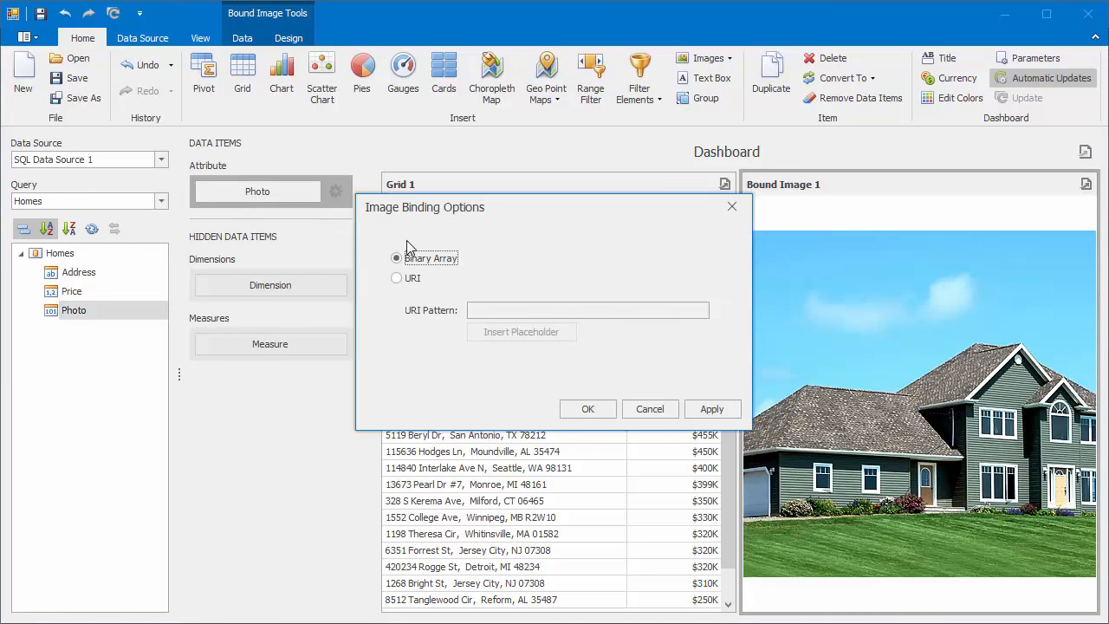
mouse_move(563, 392)
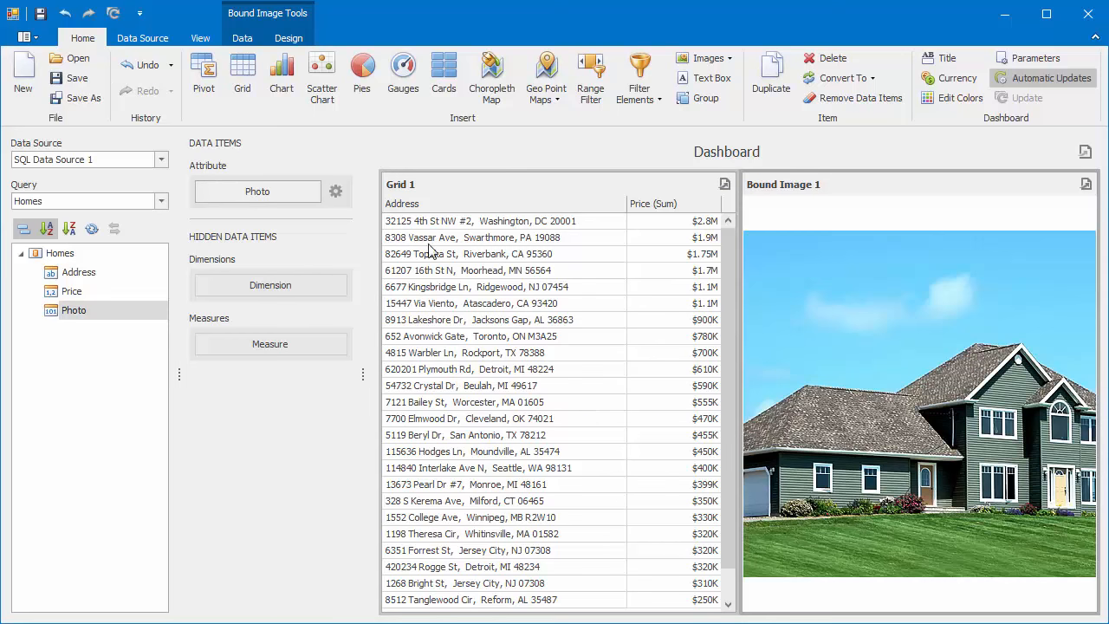
left_click(288, 37)
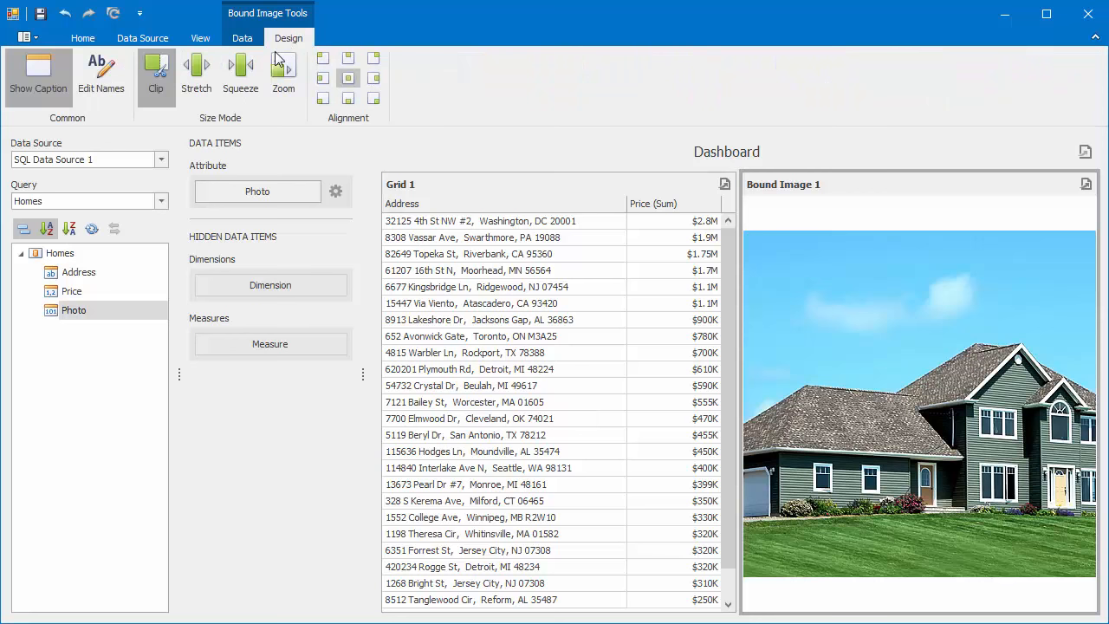
left_click(240, 74)
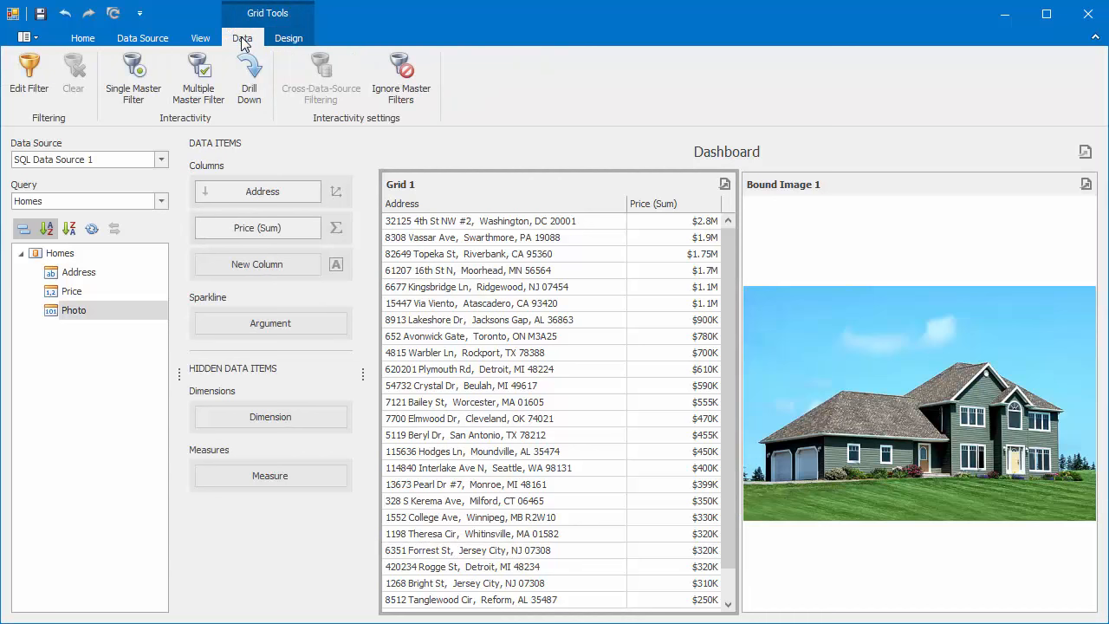
left_click(133, 77)
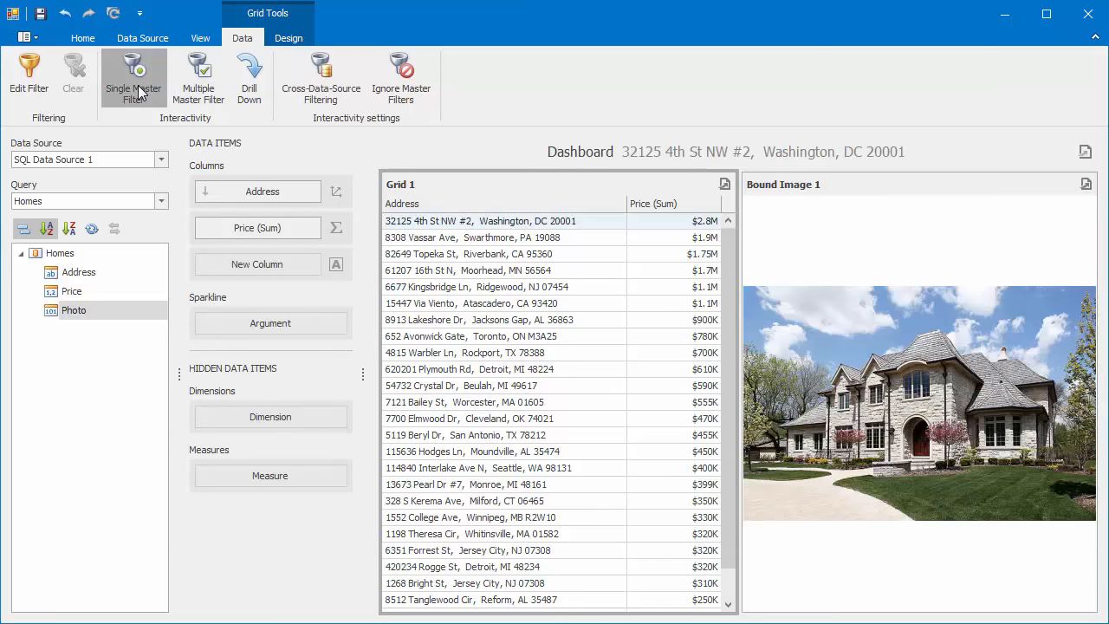
left_click(472, 337)
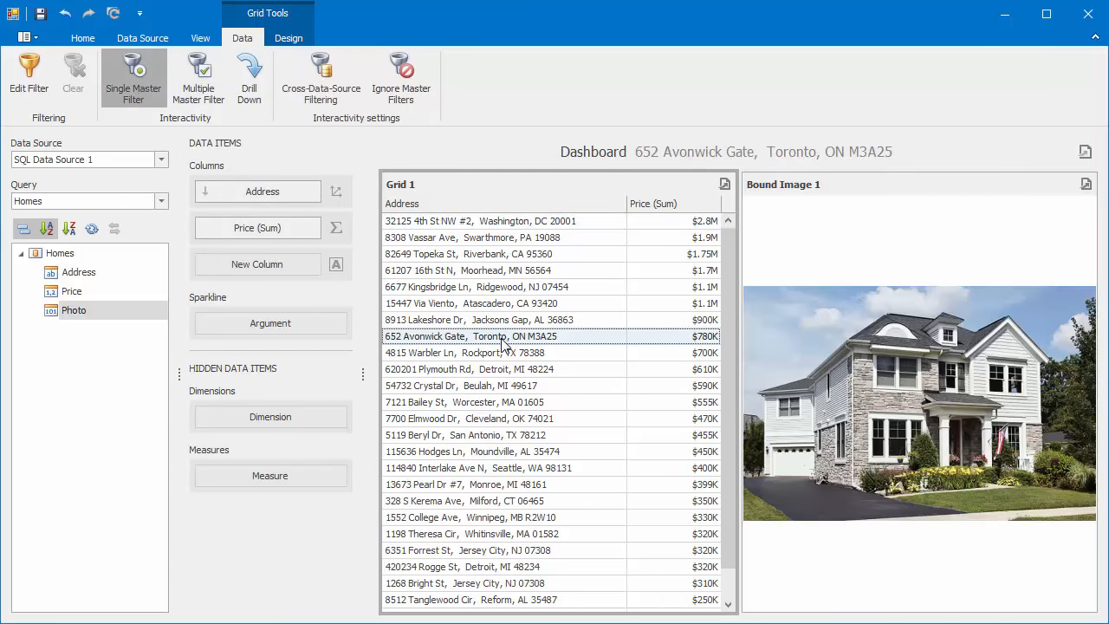
left_click(465, 434)
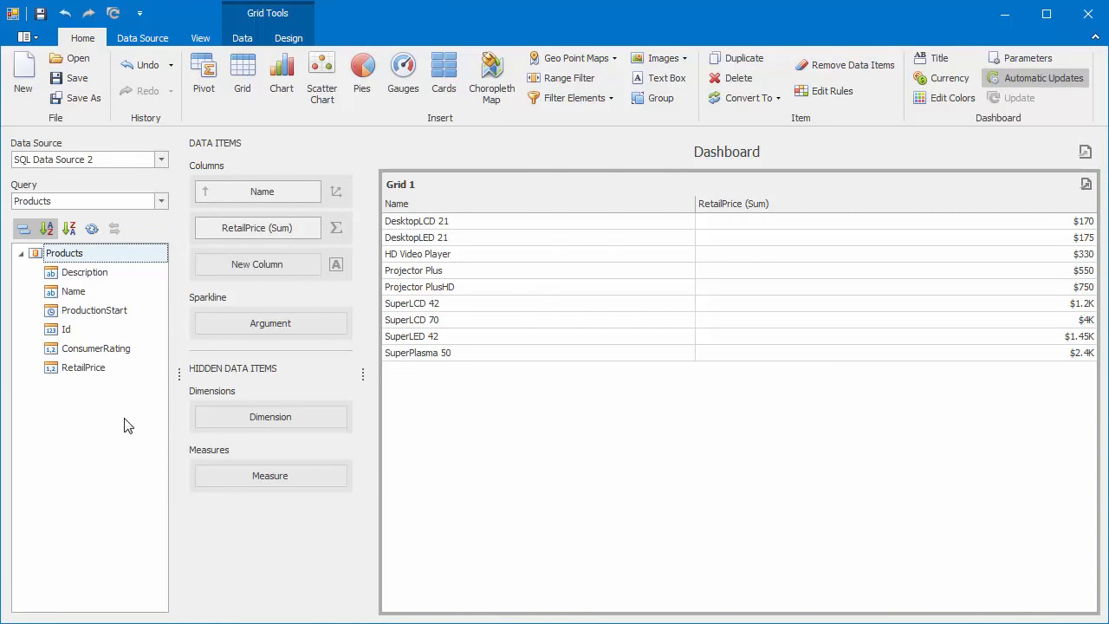
mouse_move(661, 78)
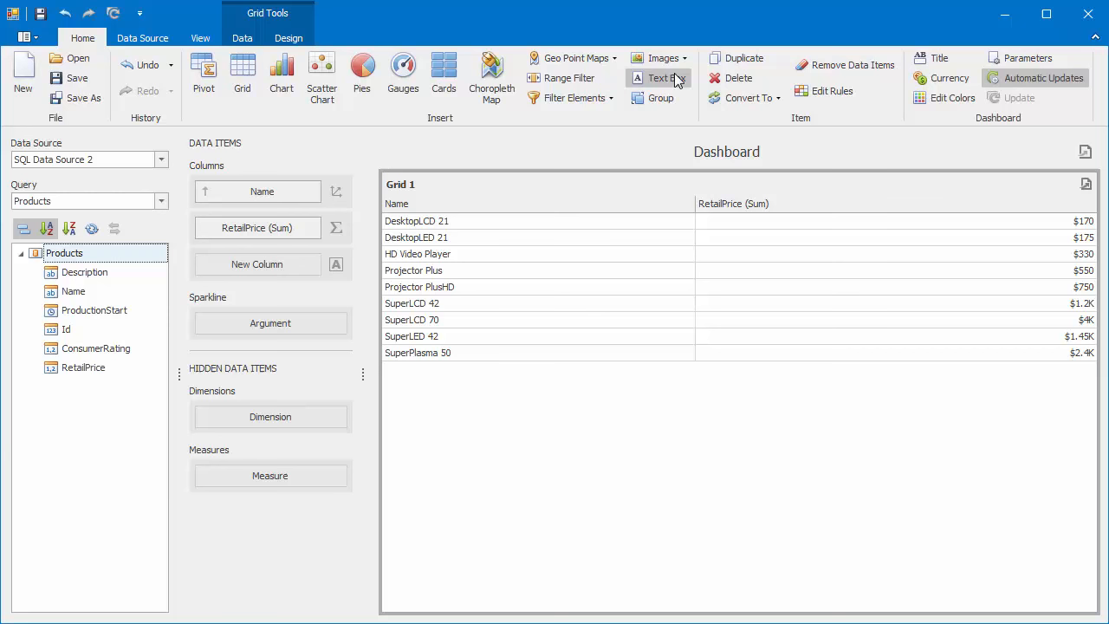
Step: Insert a Bound Image item from the Images menu beside the product grid
left_click(660, 58)
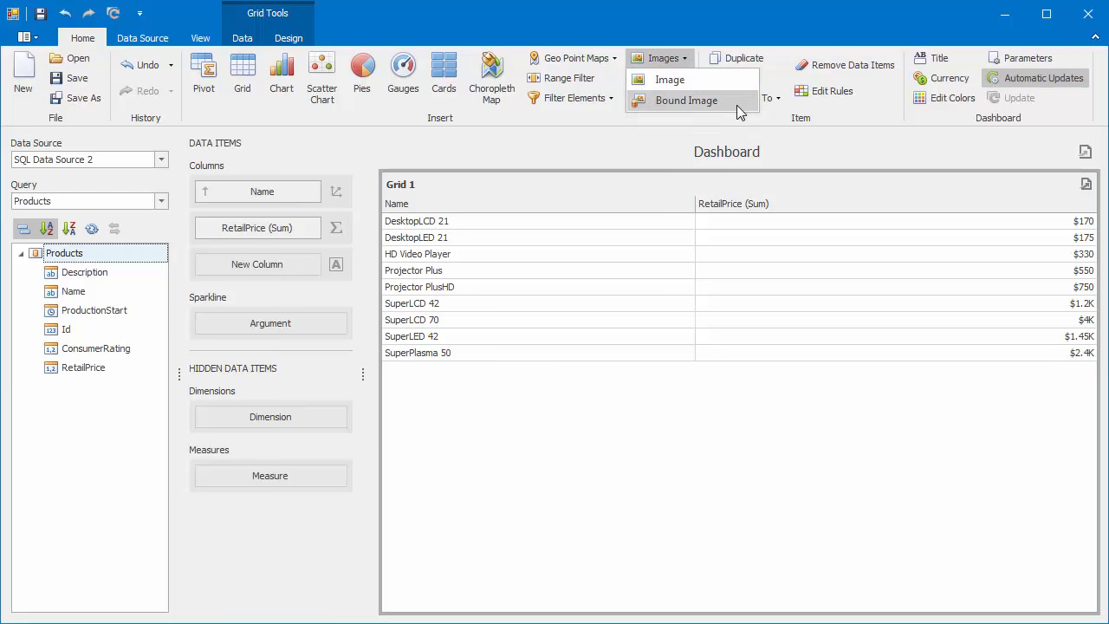
left_click(686, 100)
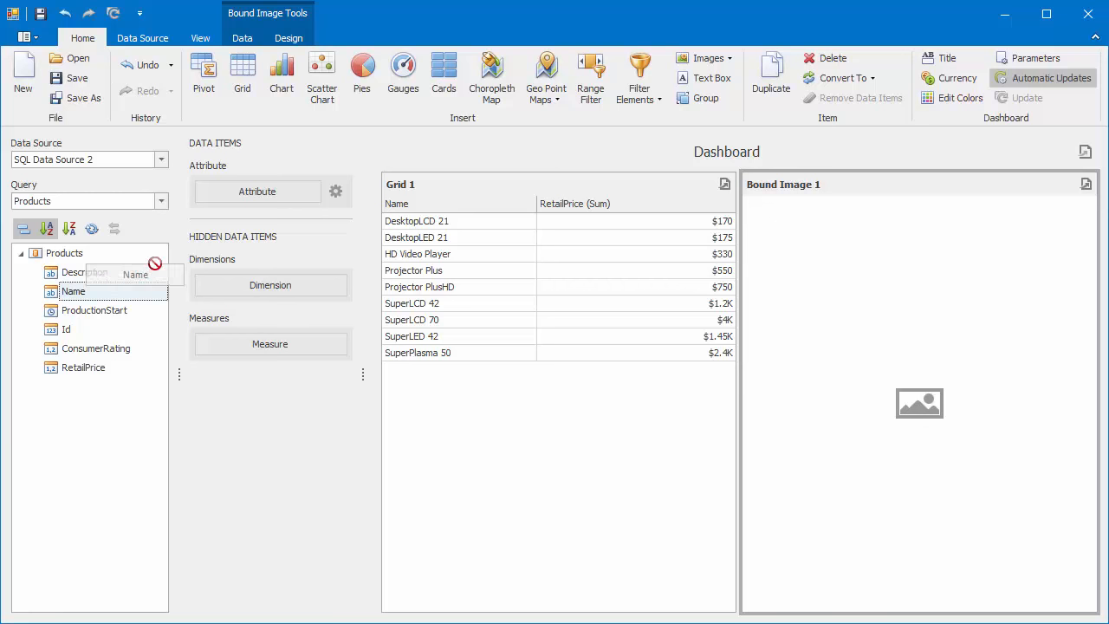
Step: Bind product Name to the image Attribute and choose URI in its binding options
left_click_drag(74, 291, 257, 192)
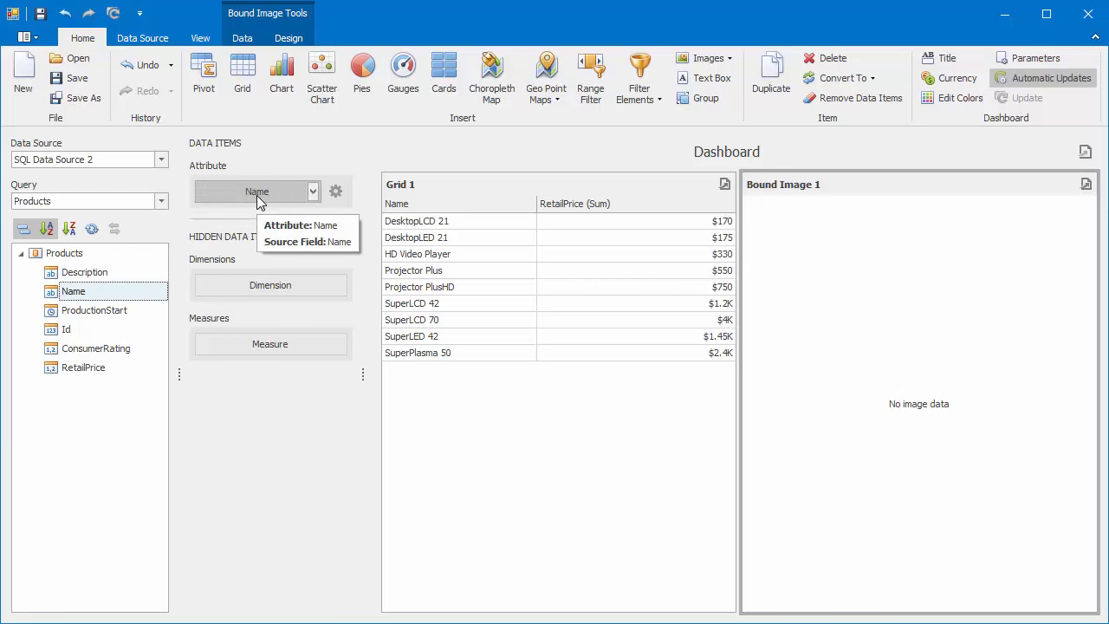
left_click(335, 190)
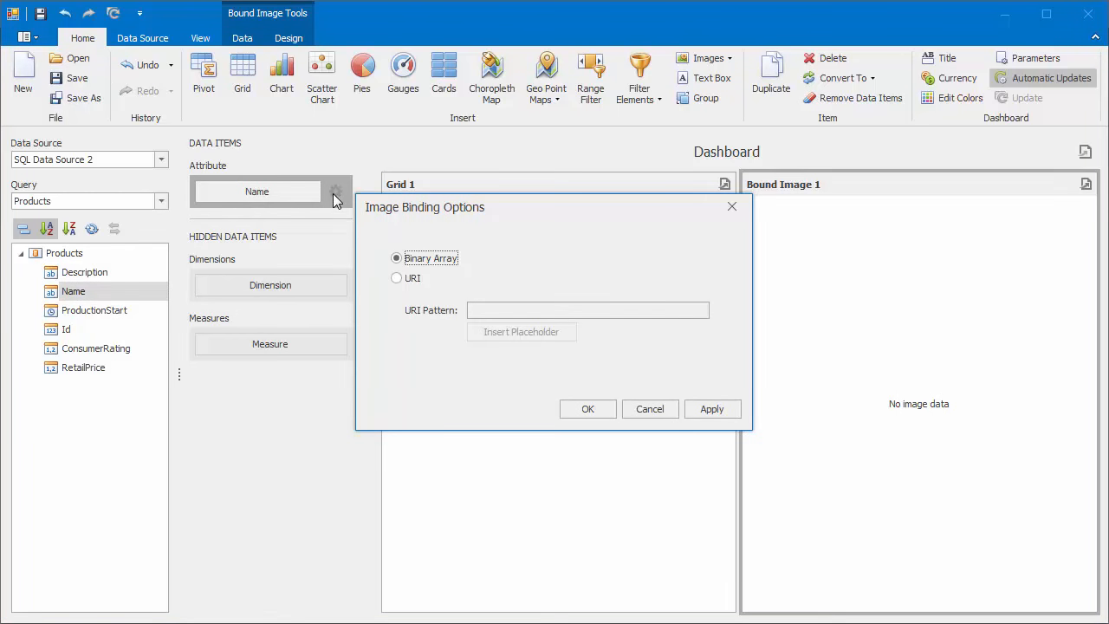
left_click(397, 277)
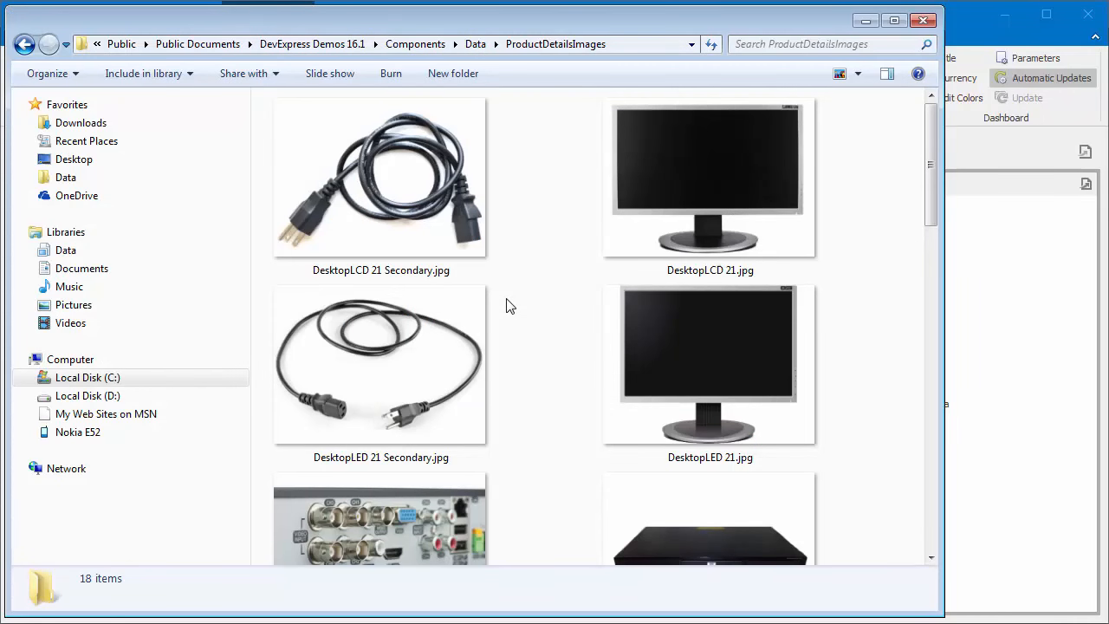
scroll("down", 3)
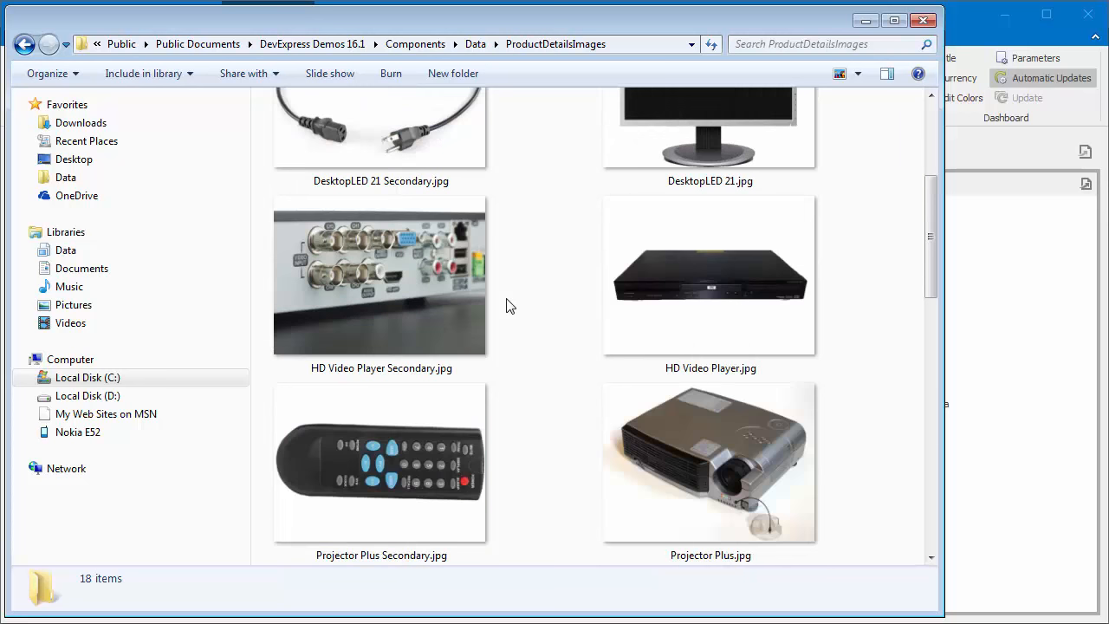
scroll("down", 3)
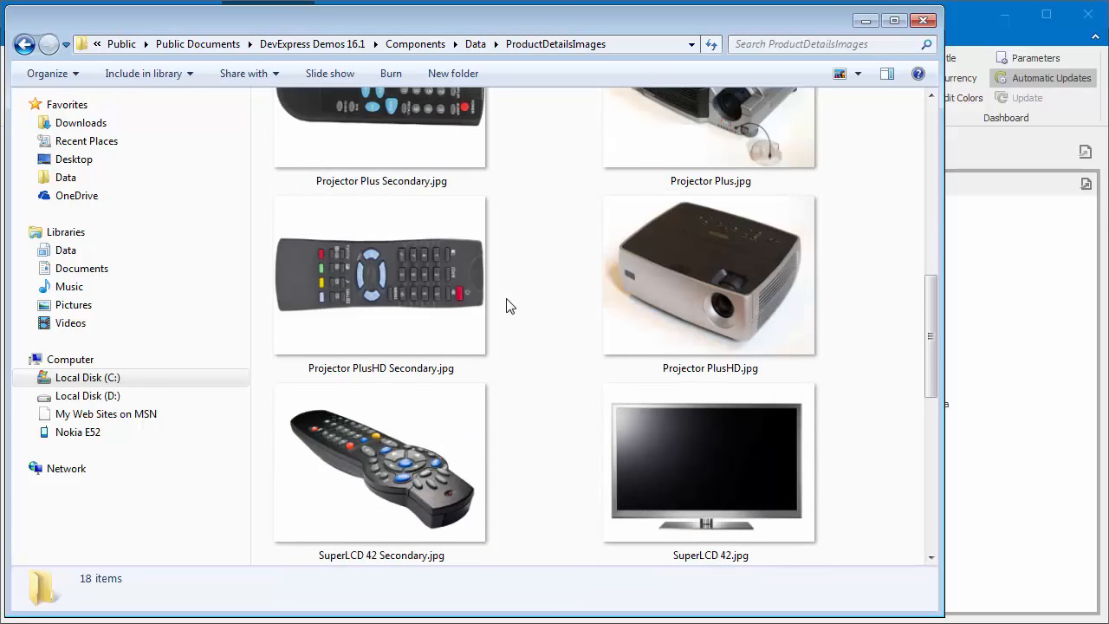
left_click(390, 44)
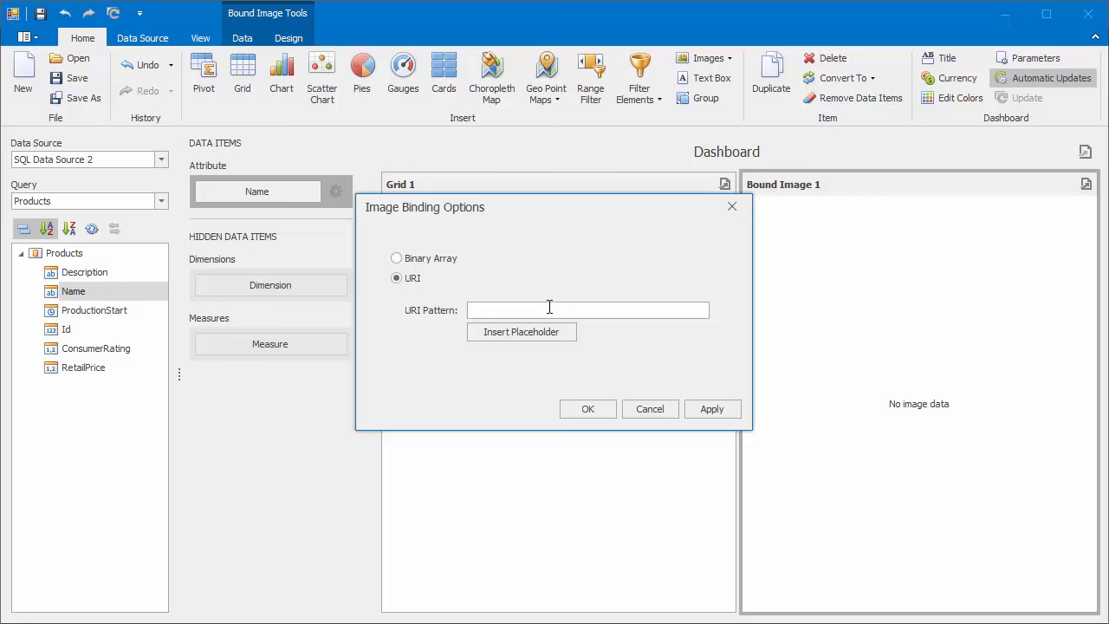
Step: Set the URI pattern to the ProductDetailsImages folder path, the Name placeholder and '.jpg'
type("ss Demos 16.1\\Components\\Data\\ProductDetailsImages\\")
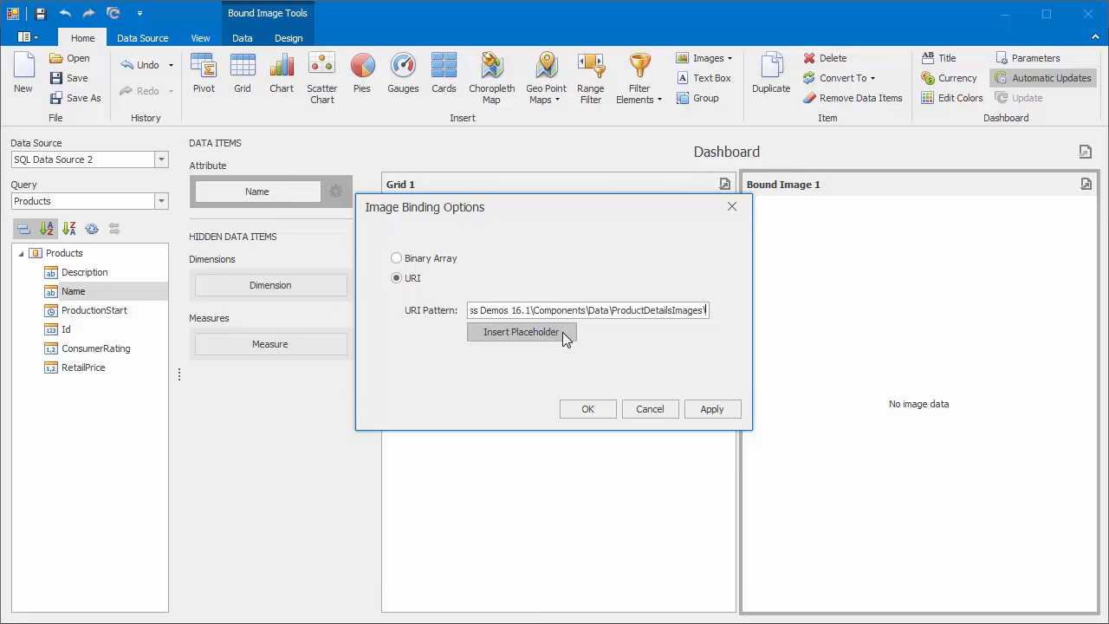
left_click(521, 332)
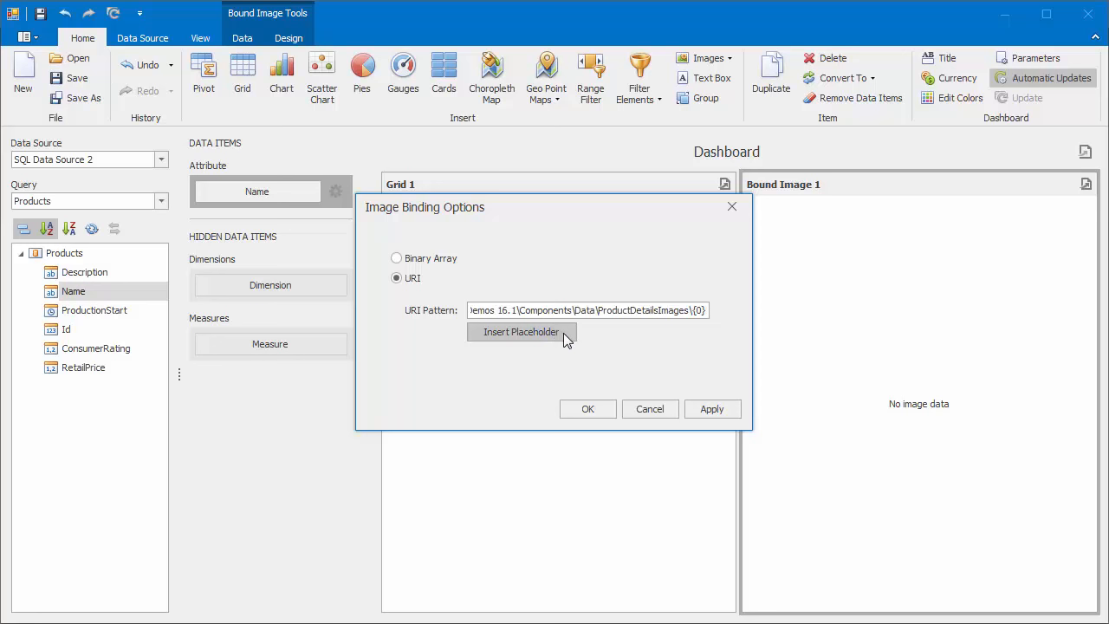
type(".jpg")
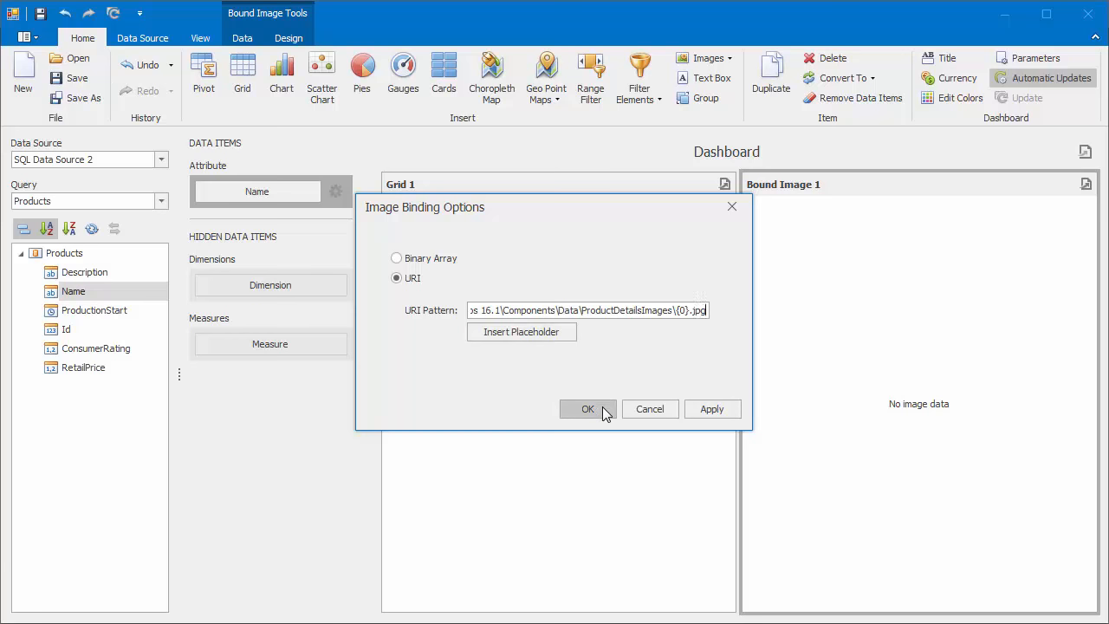
left_click(588, 408)
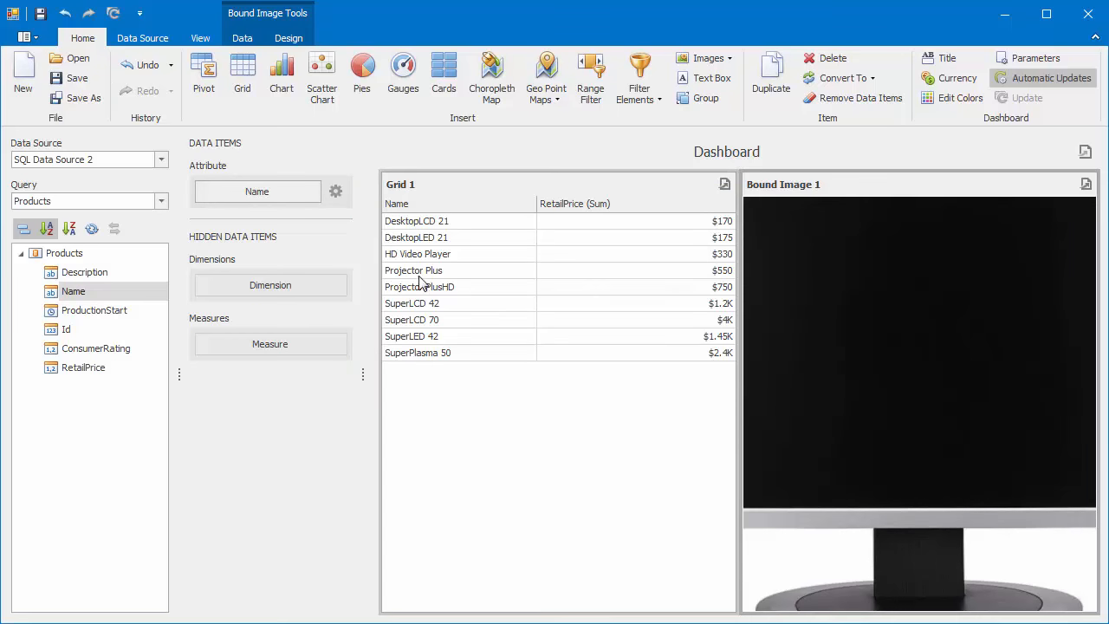
Step: Set the image Size Mode to Squeeze and select the product grid
left_click(289, 37)
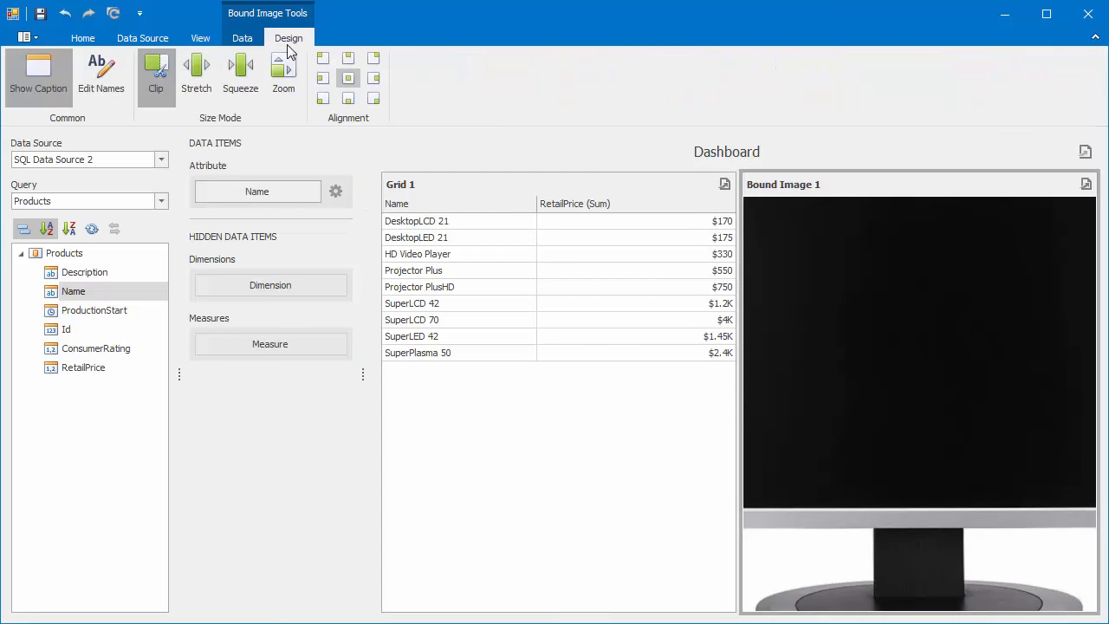
mouse_move(253, 114)
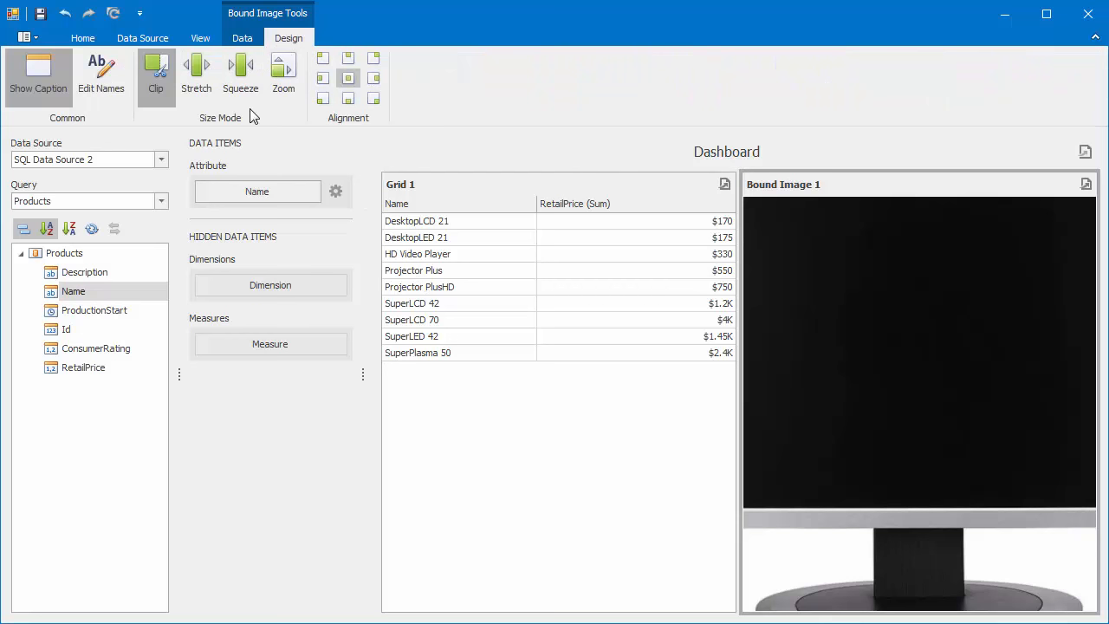
left_click(240, 74)
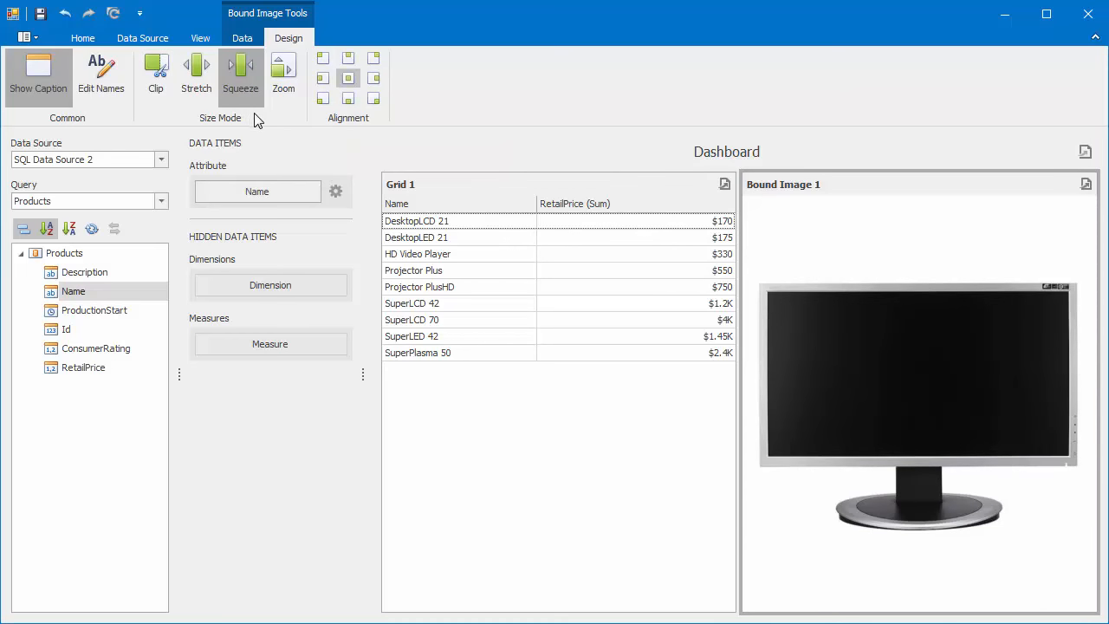
left_click(400, 183)
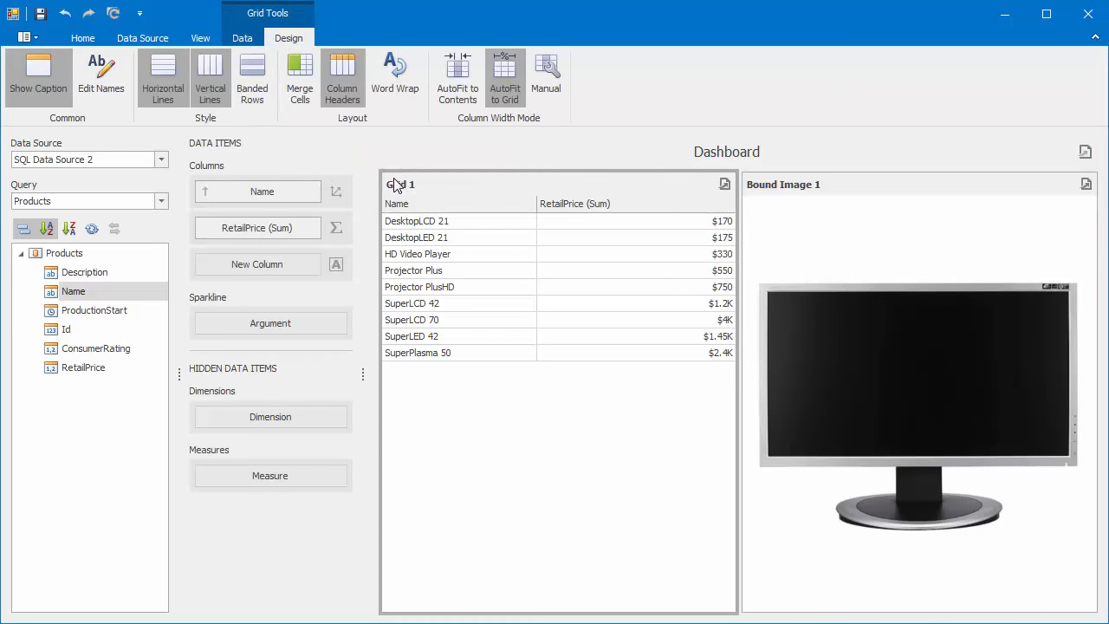
Step: Make Grid 1 a single master filter, testing with Projector PlusHD and SuperLED 42
left_click(241, 38)
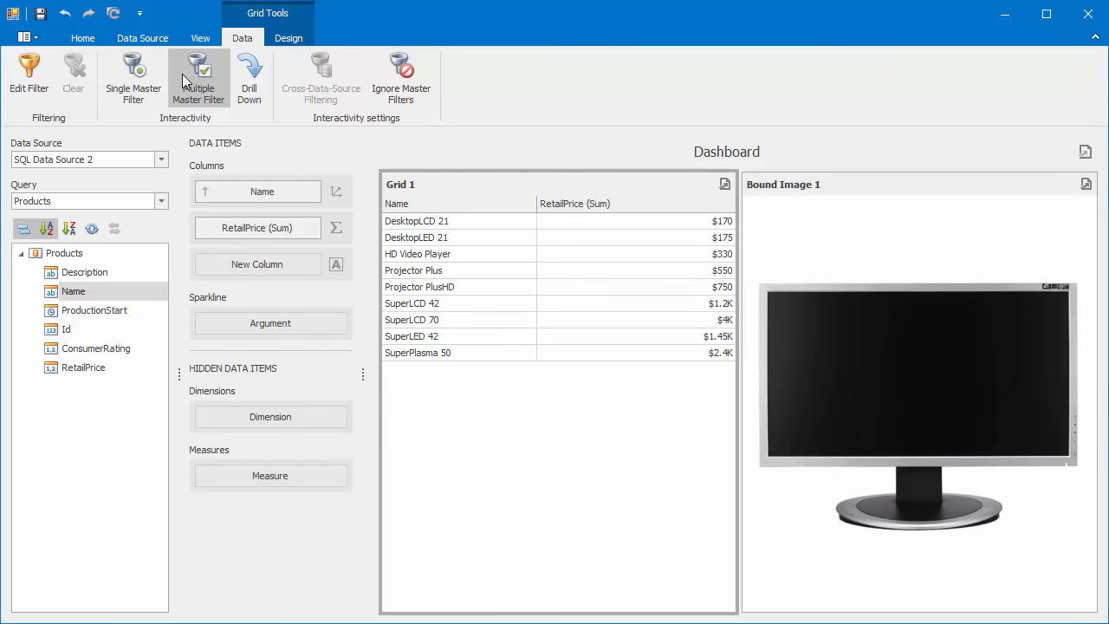
left_click(133, 78)
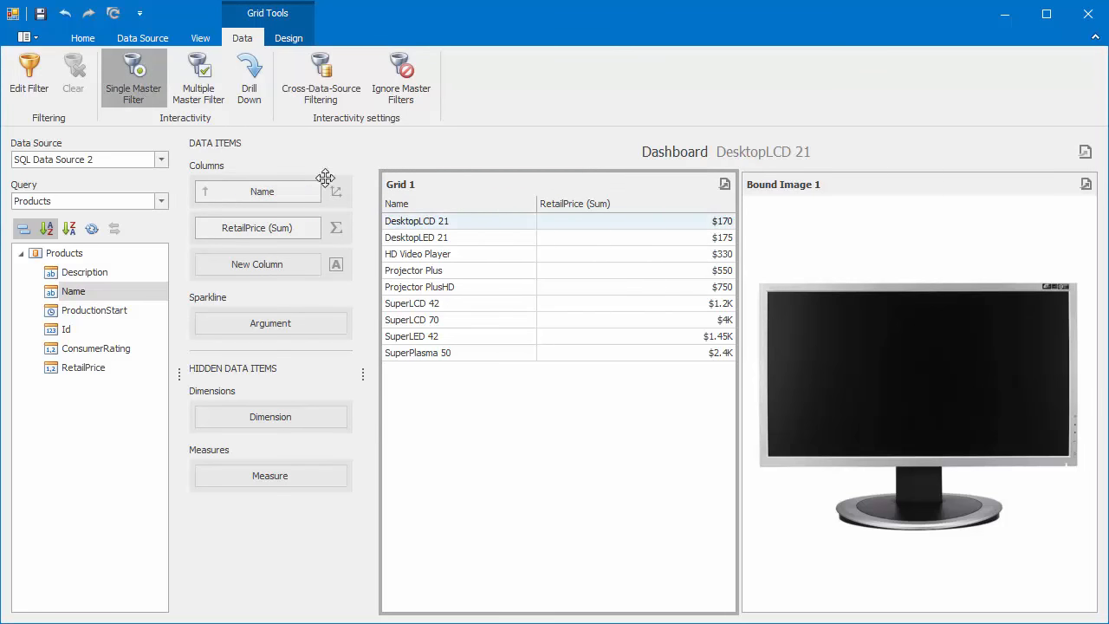
left_click(419, 287)
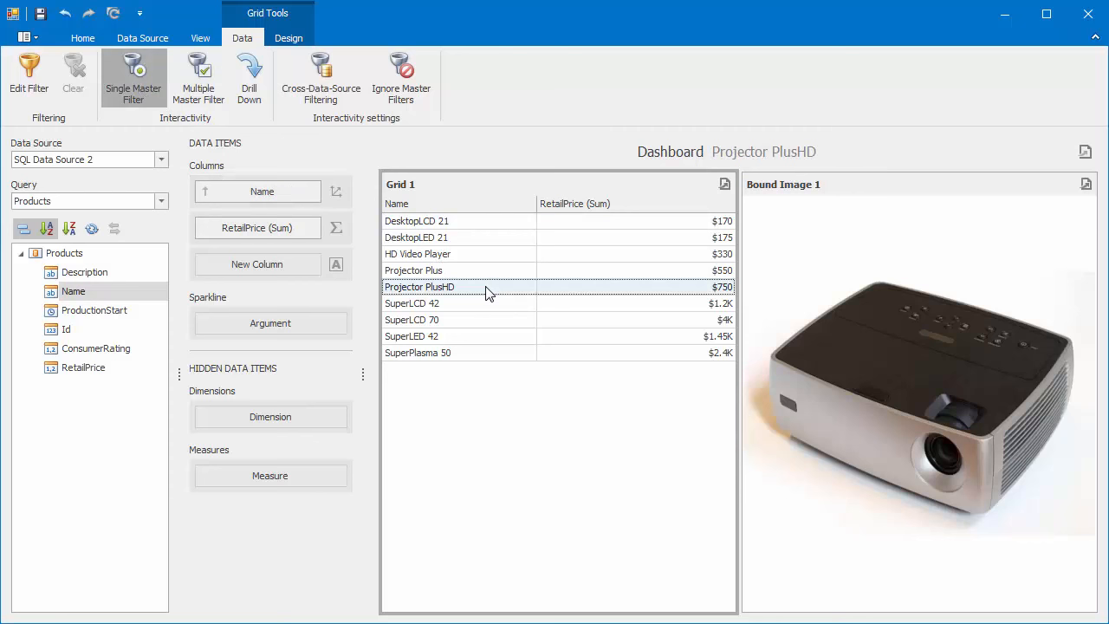
left_click(411, 336)
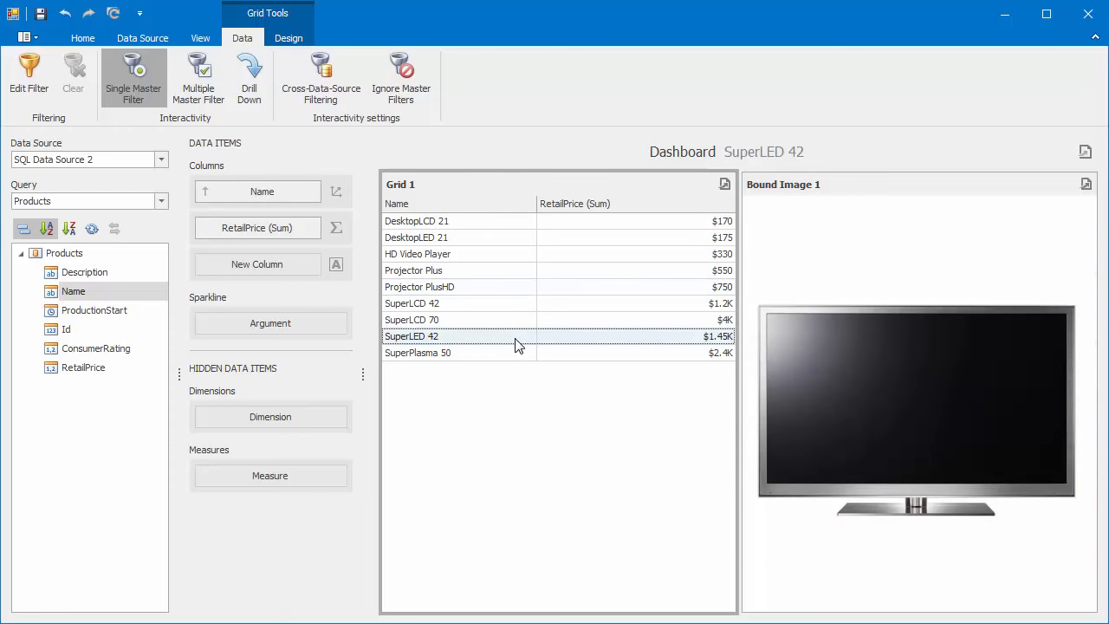